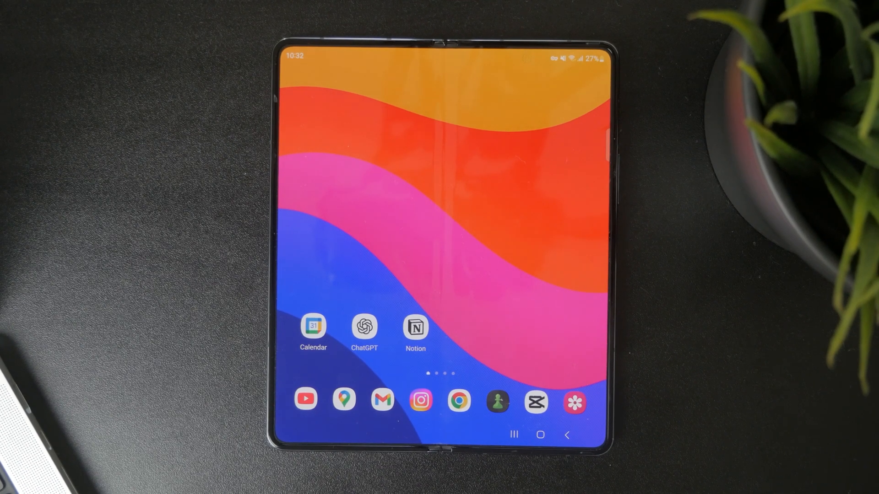
Swipe up on the home screen to open the app drawer
{"action": "scroll", "scroll_direction": "up", "scroll_amount": 3}
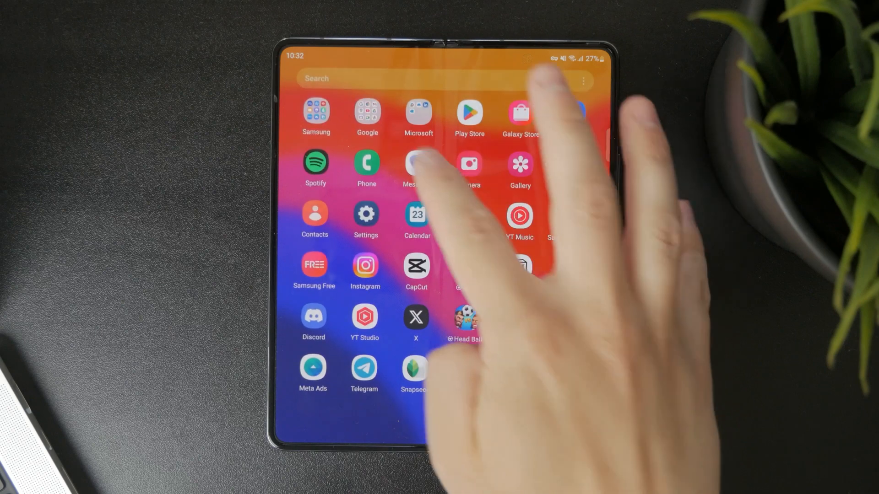
Launch Samsung Voice Recorder from the app drawer
{"action": "left_click", "coordinate": [315, 112]}
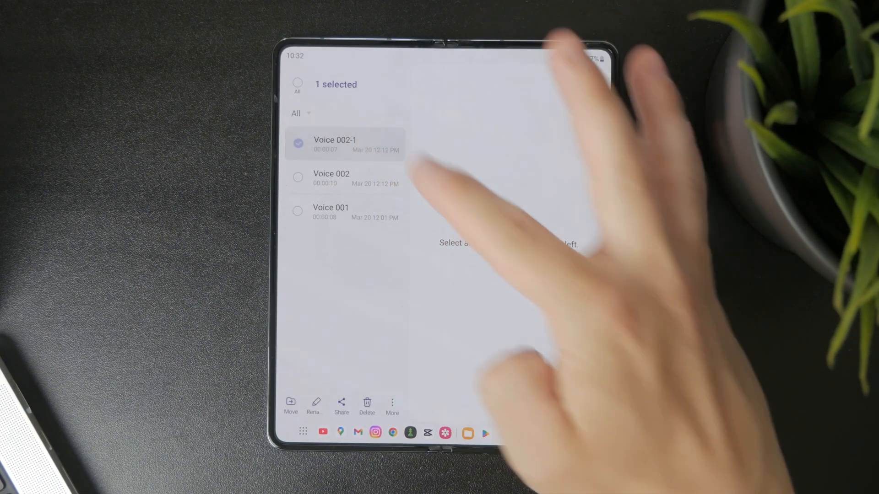
Delete Voice 002-1 and confirm moving it to the Trash
{"action": "left_click", "coordinate": [366, 405]}
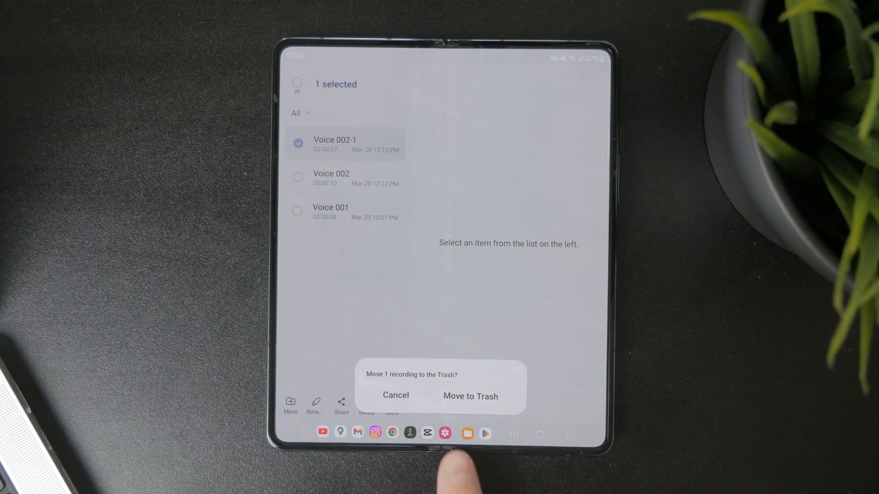
{"action": "left_click", "coordinate": [470, 396]}
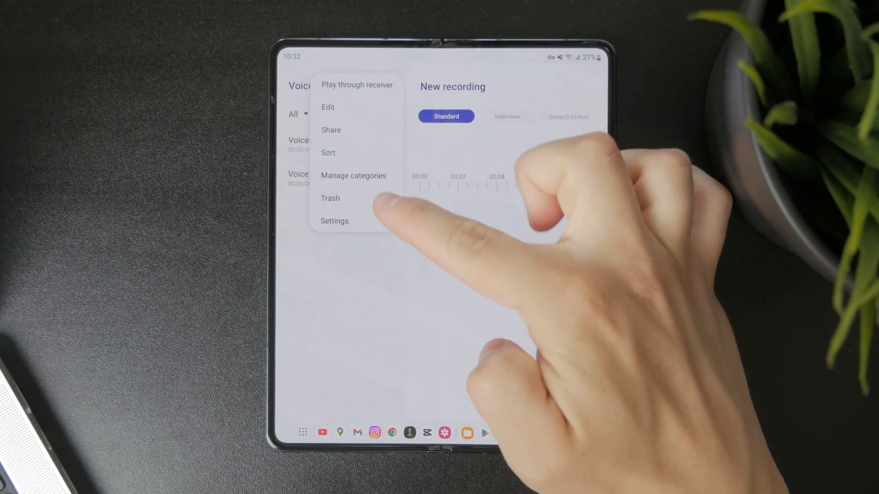
Open the Trash folder of deleted recordings
{"action": "left_click", "coordinate": [330, 197]}
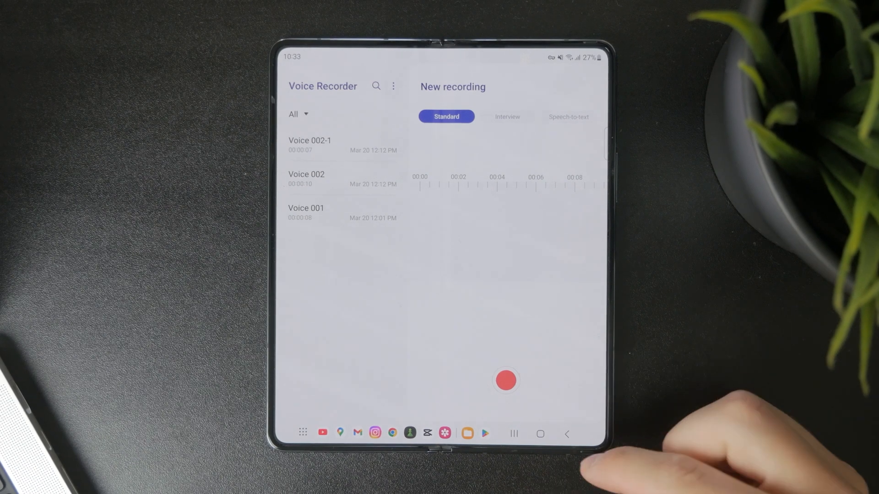
Leave the Play Store voice recorder results for the home screen
{"action": "left_click", "coordinate": [302, 433]}
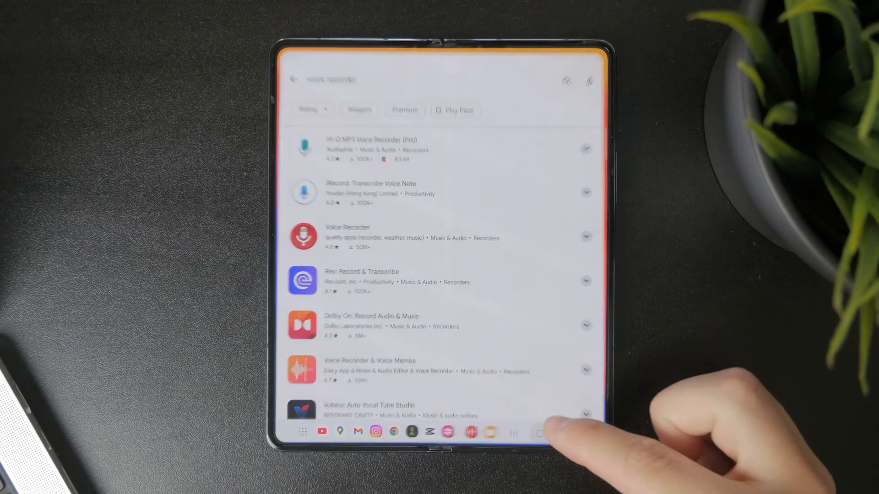
{"action": "left_click", "coordinate": [567, 433]}
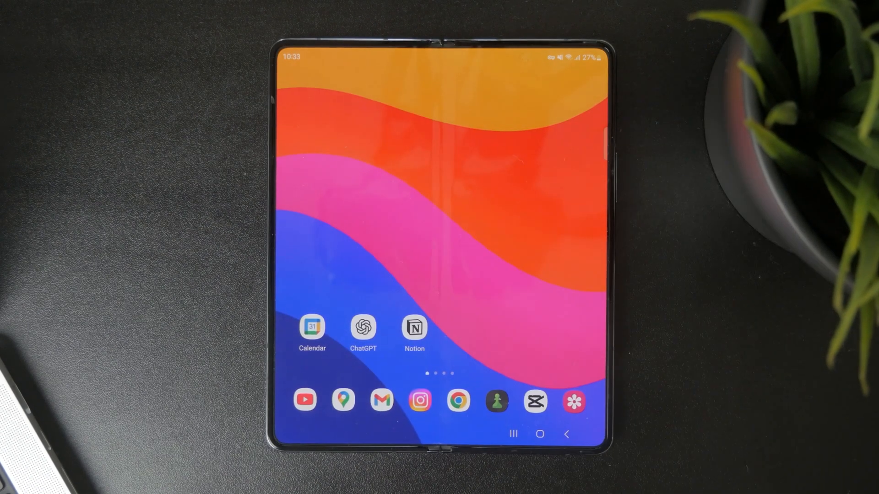